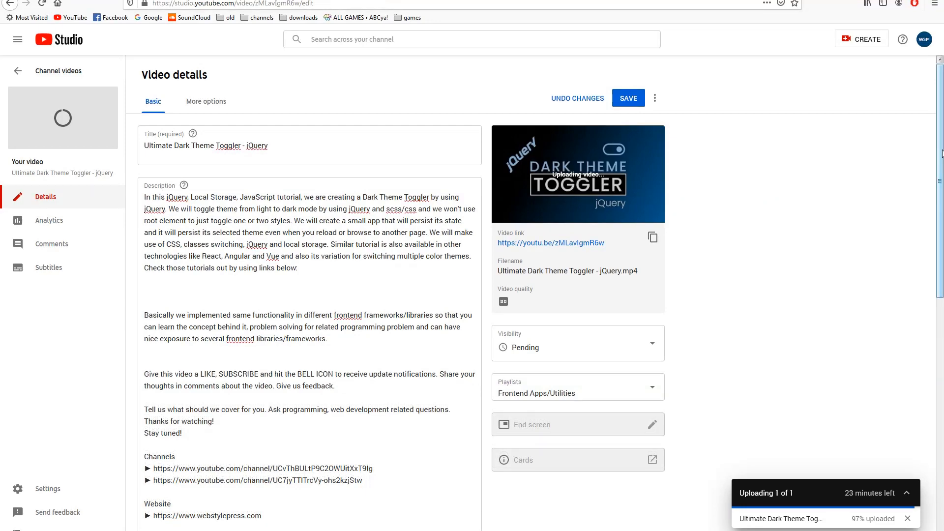
Step: Scroll through the Video details page until the upload panel reports 100% uploaded and processing begins
scroll(down, 3)
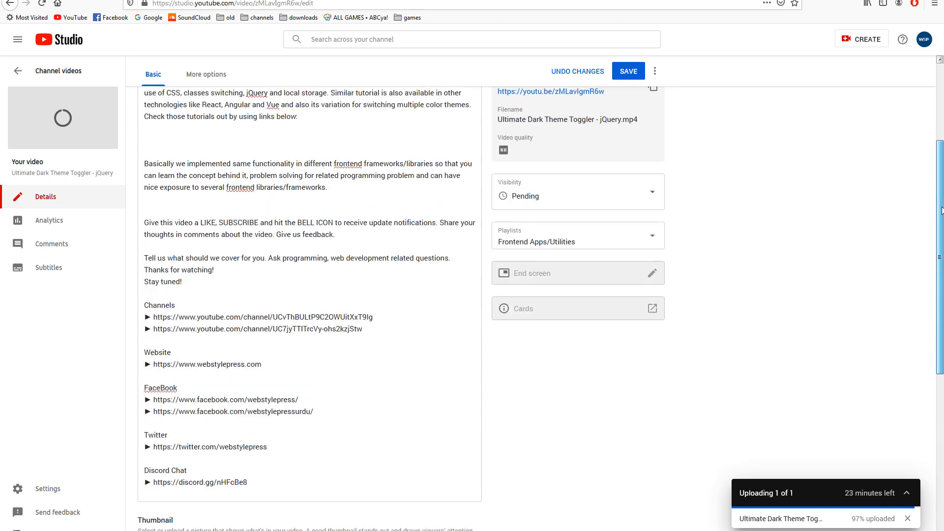
scroll(up, 3)
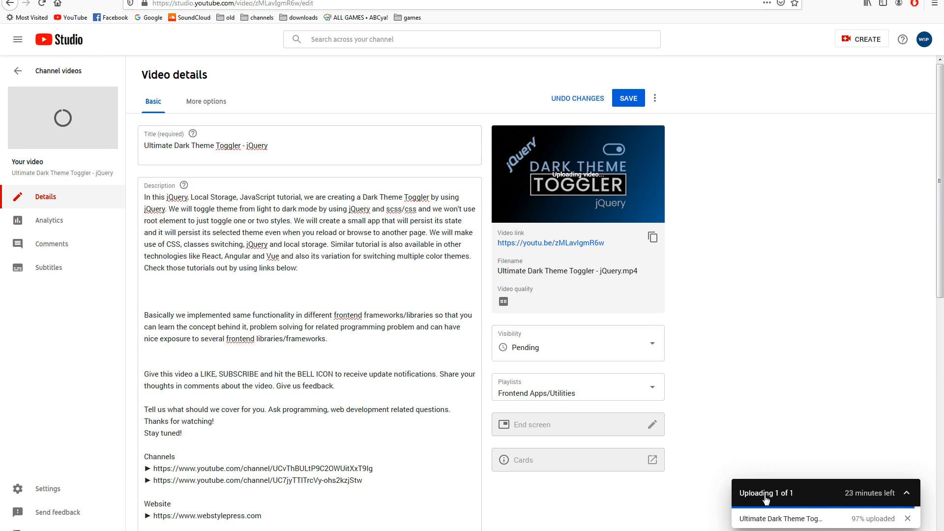
mouse_move(775, 438)
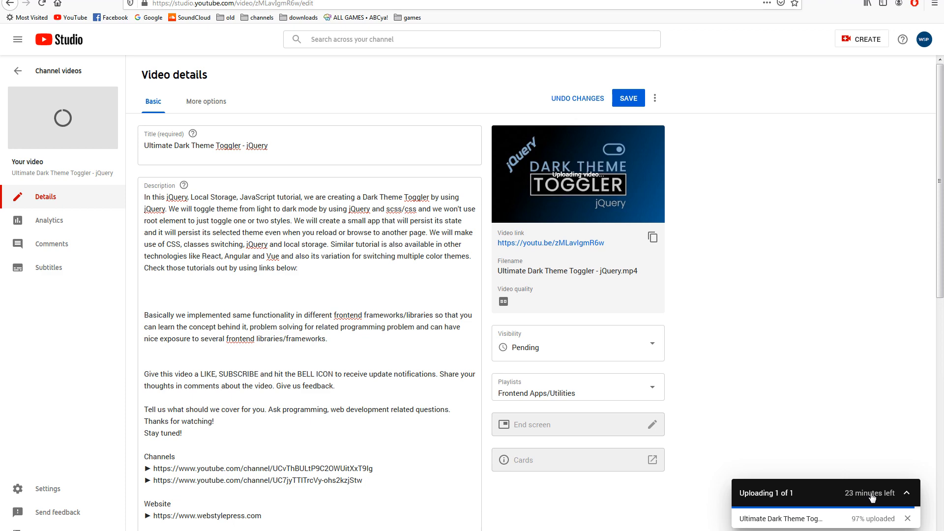
scroll(down, 3)
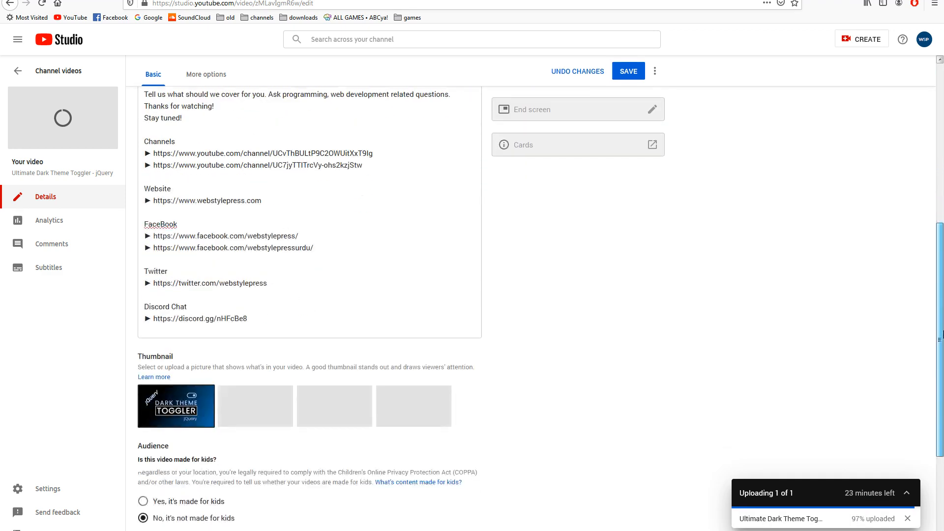
scroll(down, 3)
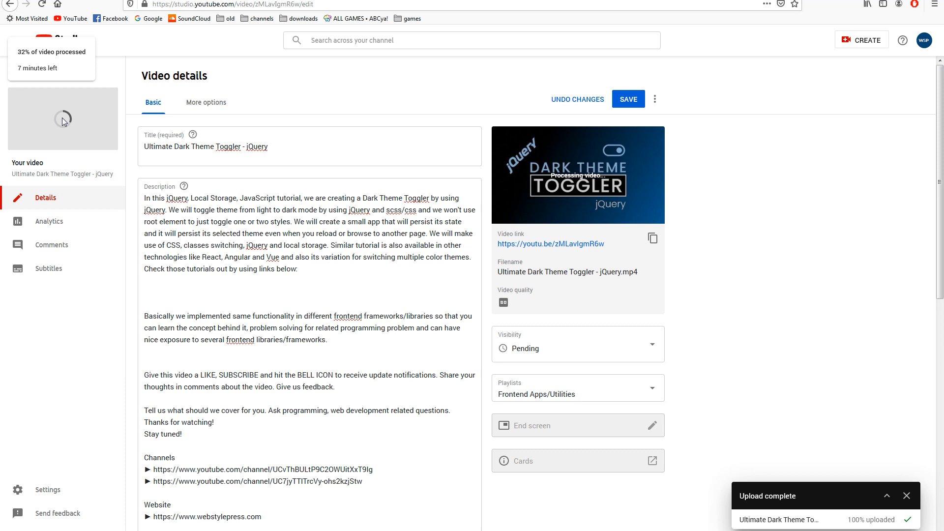
mouse_move(405, 169)
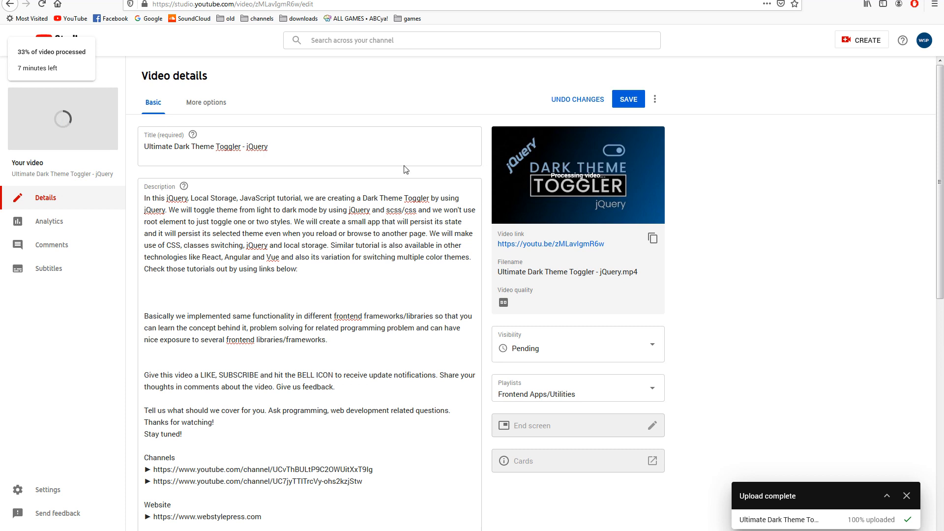
click(862, 40)
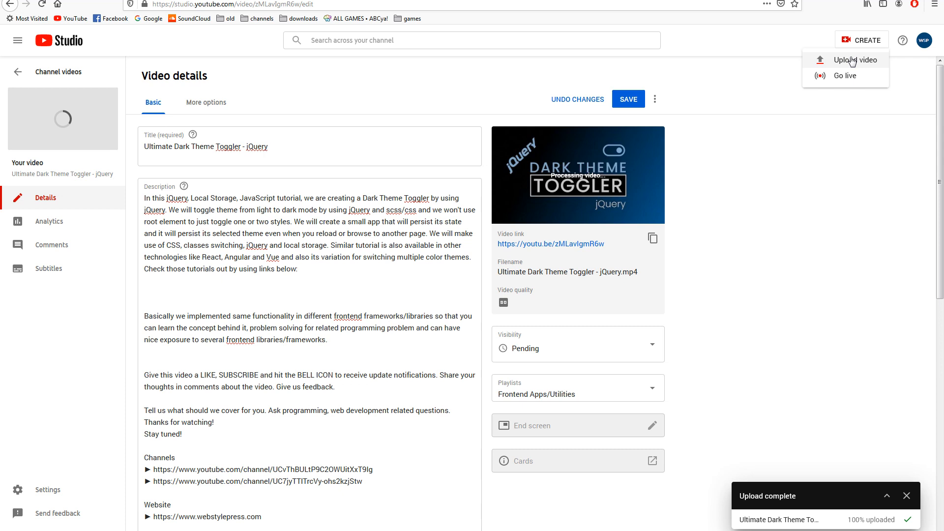
mouse_move(830, 160)
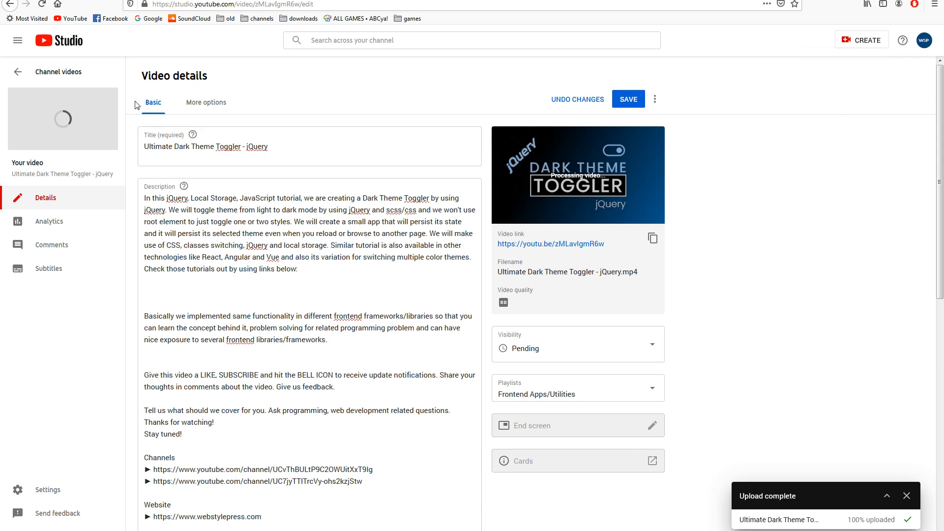
mouse_move(65, 118)
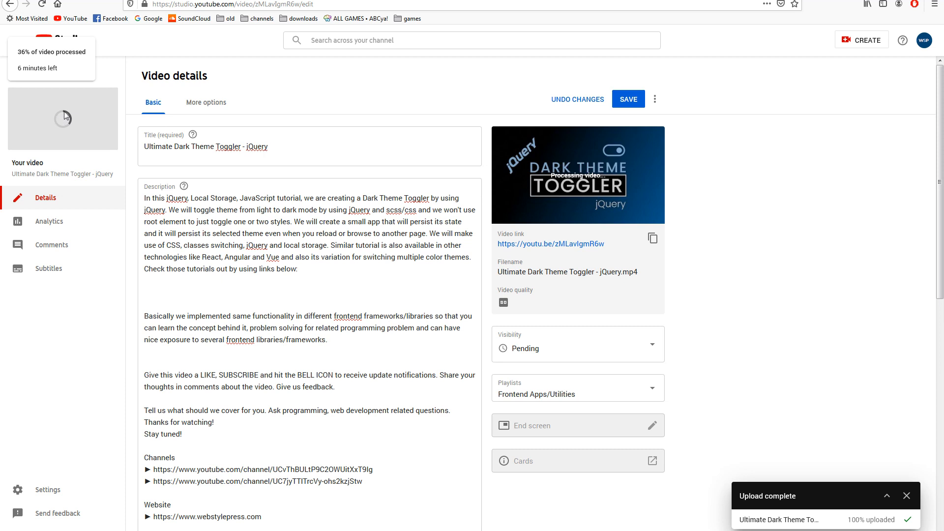